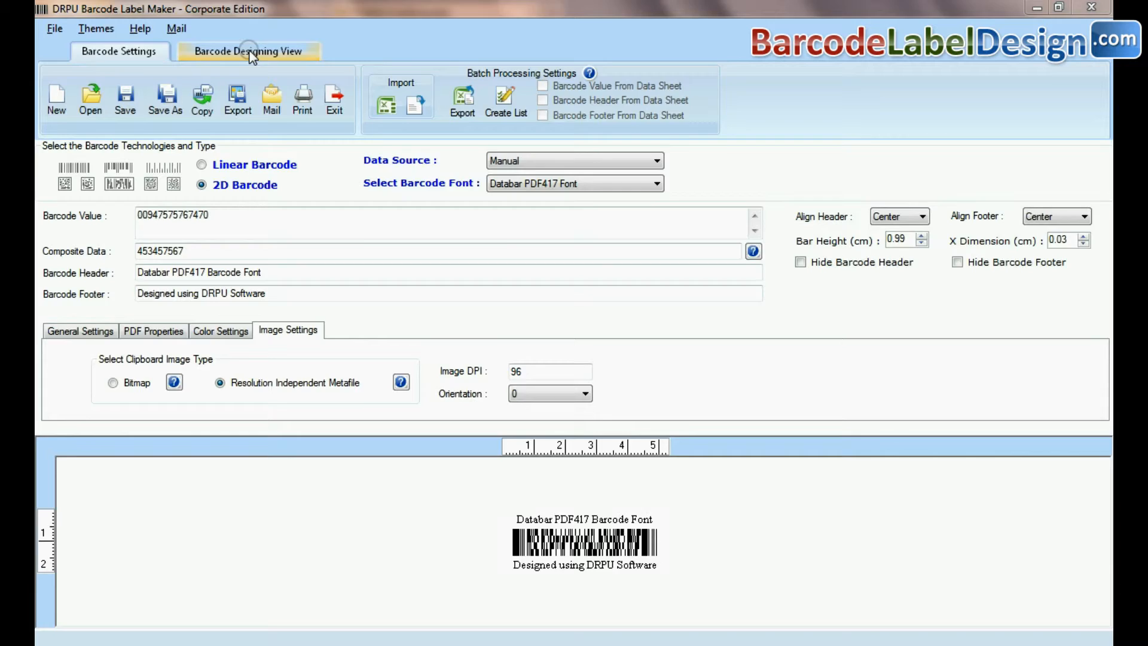
Step: Resize the rounded label card to 72 mm wide by 50 mm high in Card Properties
click(247, 51)
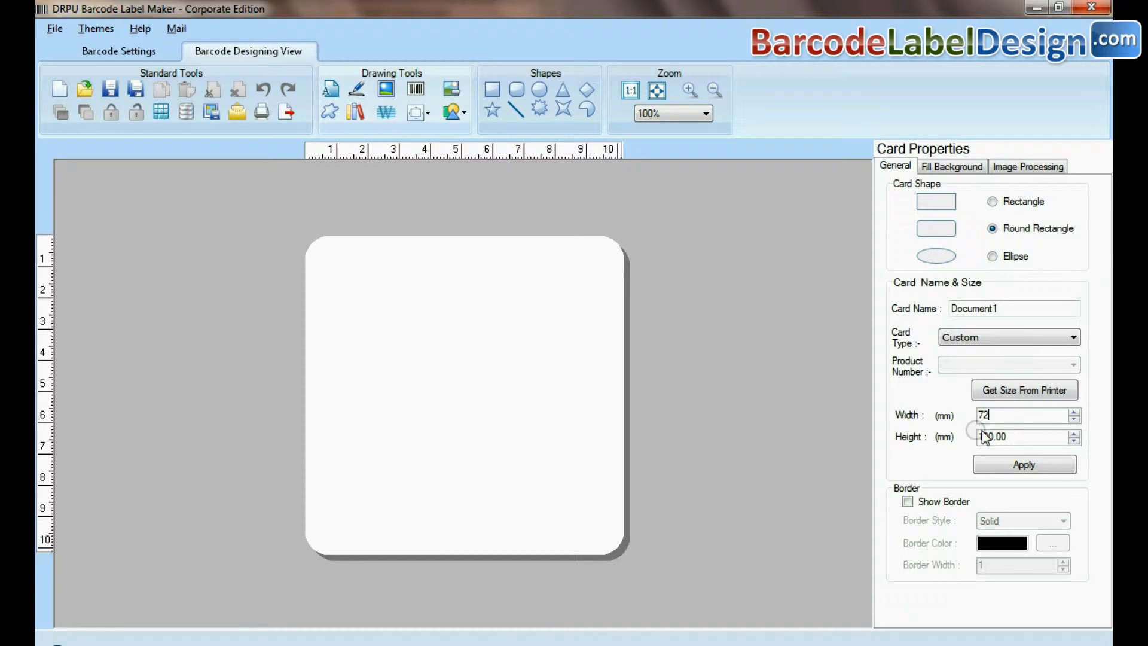
click(1024, 465)
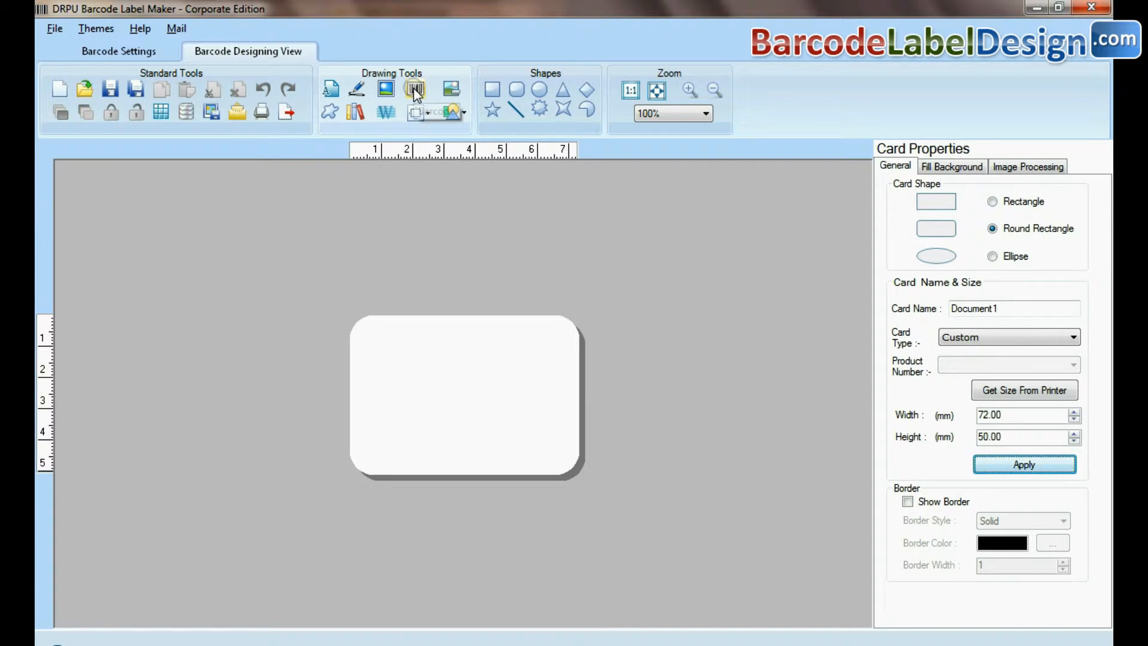
Step: Add a Databar PDF417 barcode with header, footer, more PDF columns and a changed encoding mode
click(416, 89)
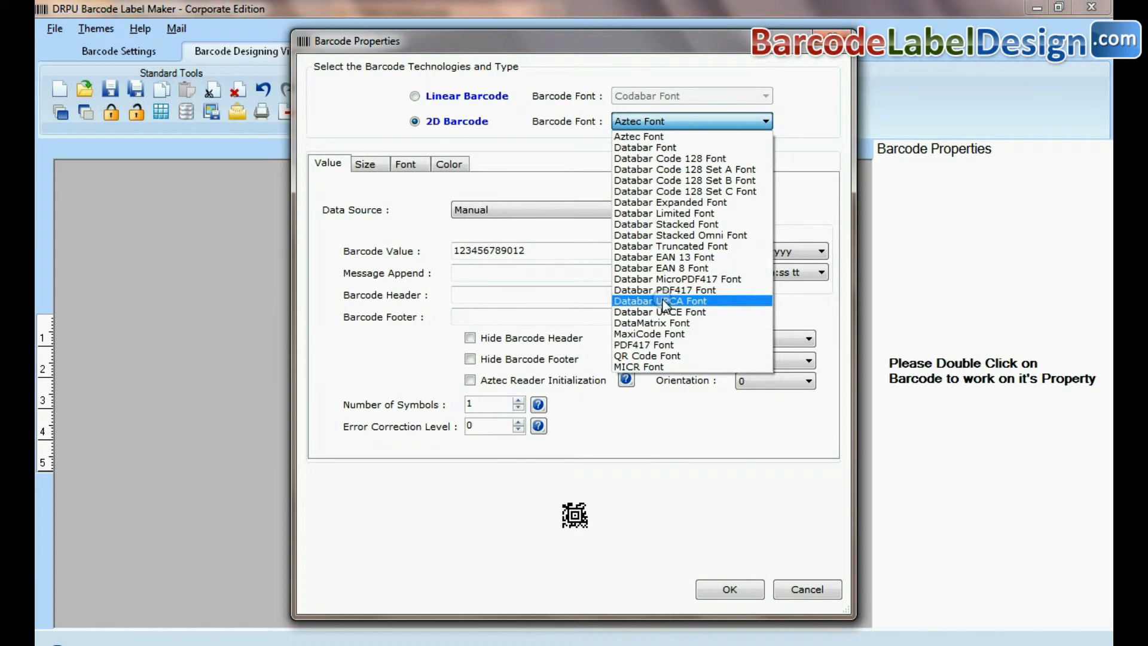
click(664, 290)
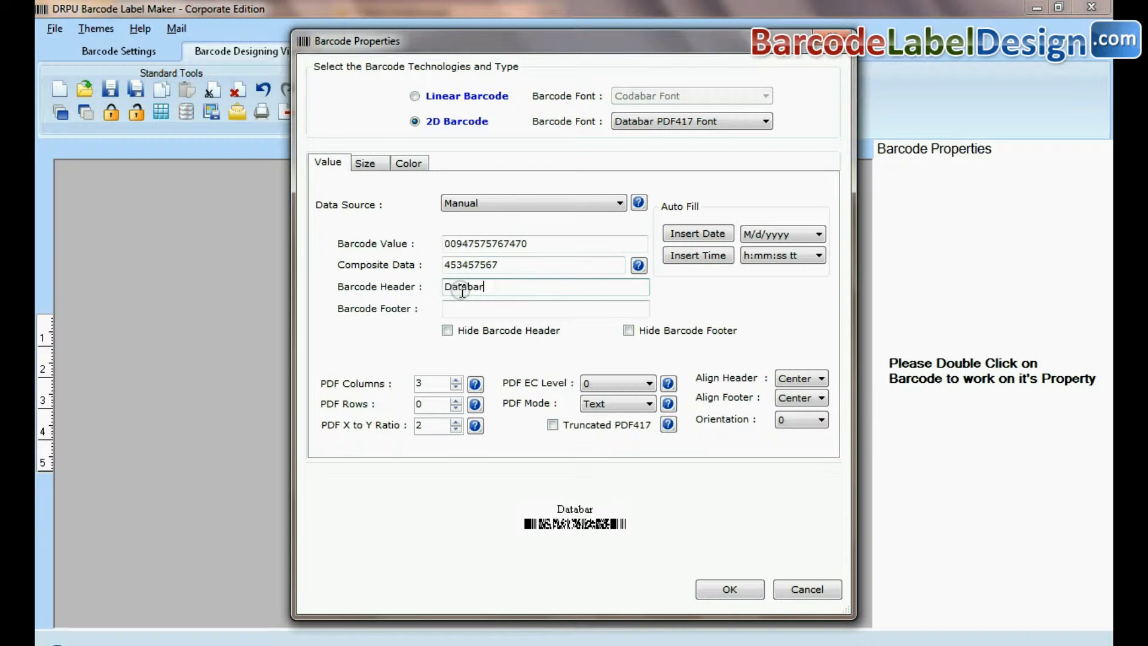
click(456, 379)
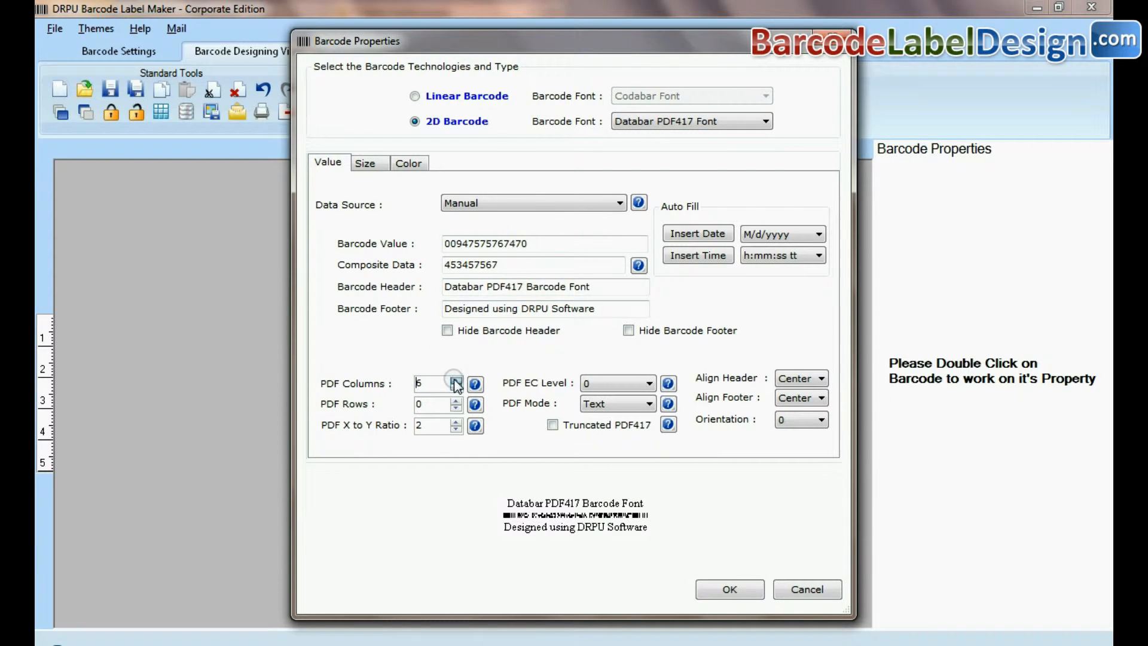
click(647, 404)
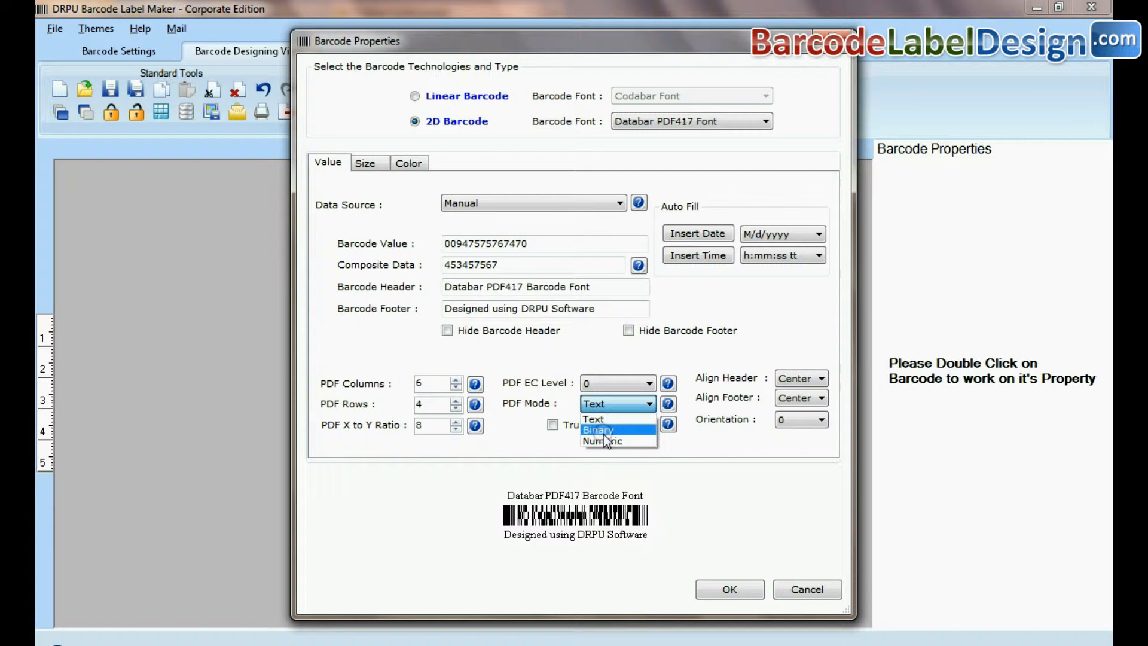
click(409, 162)
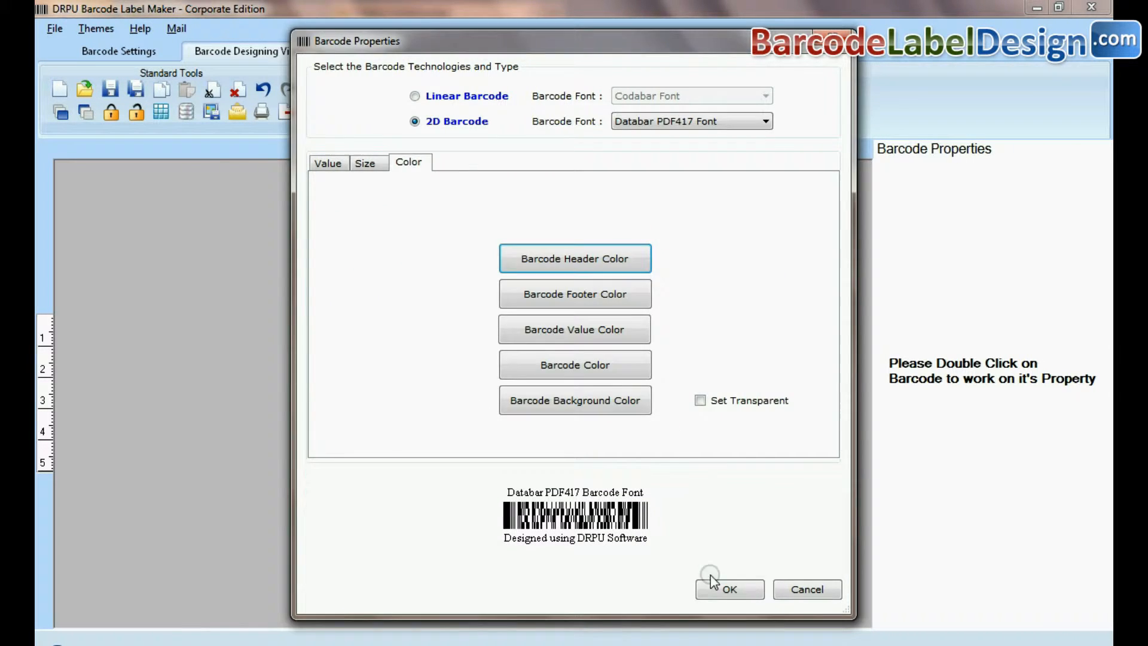
click(728, 589)
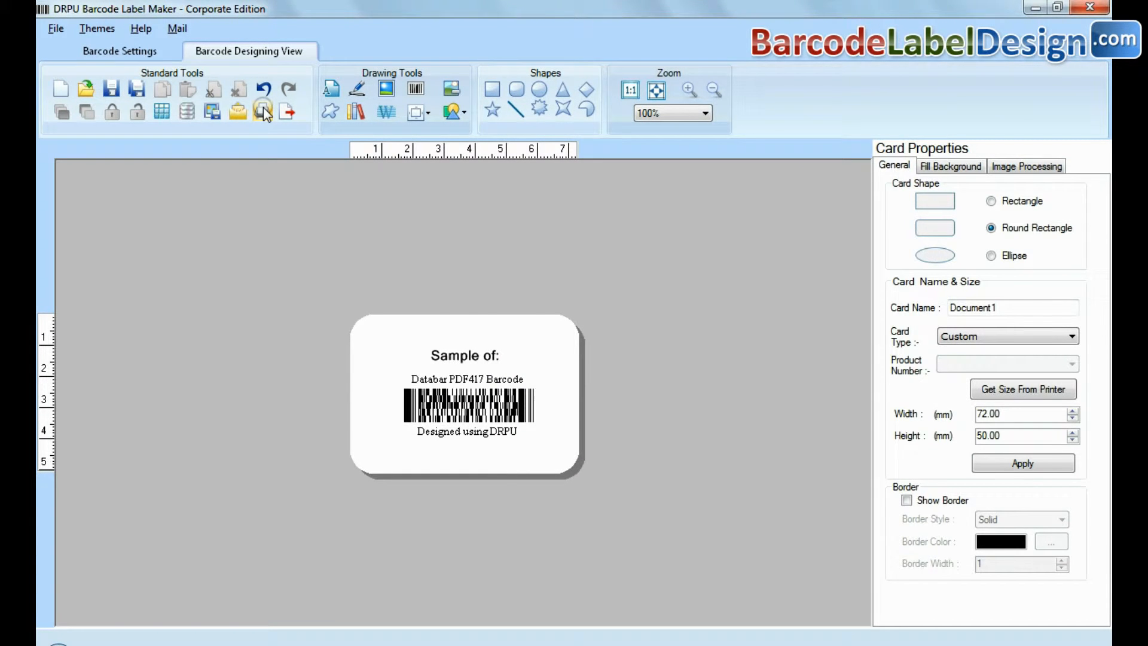
click(261, 110)
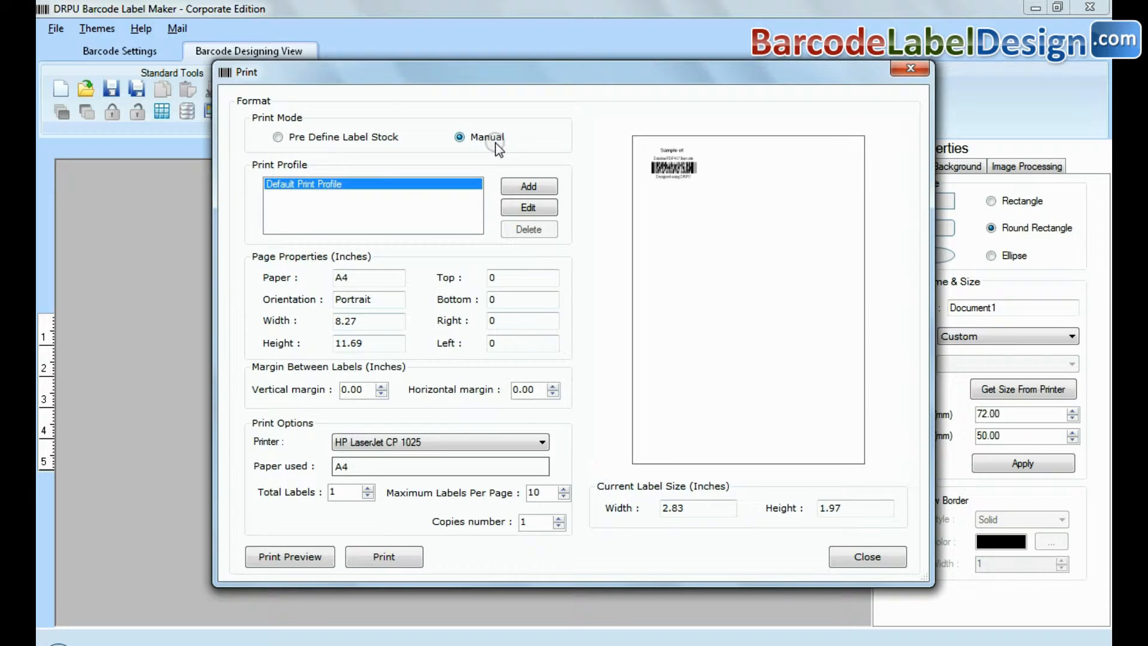
Step: Switch to predefined label stock and browse the Avery A4 product numbers
click(277, 137)
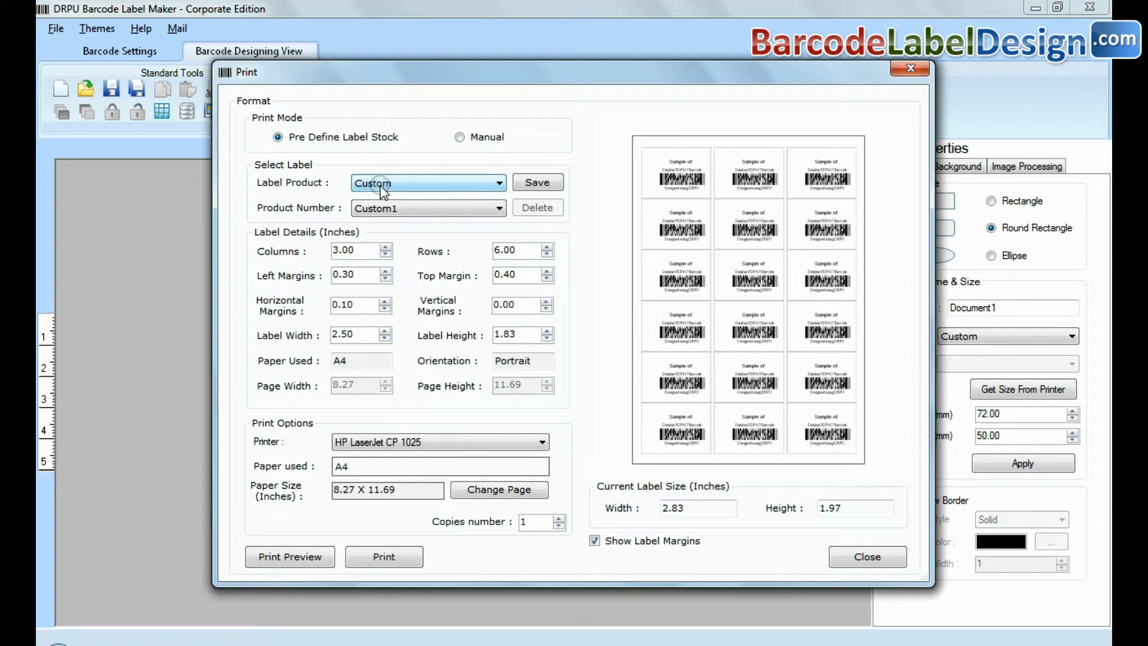
click(500, 183)
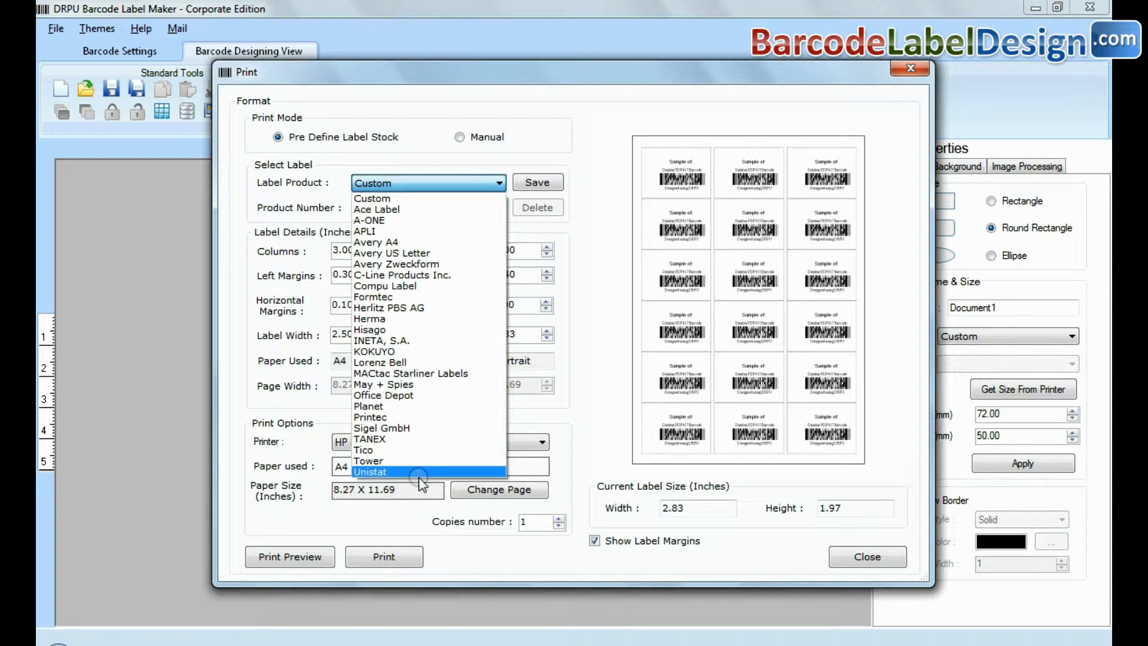
click(376, 242)
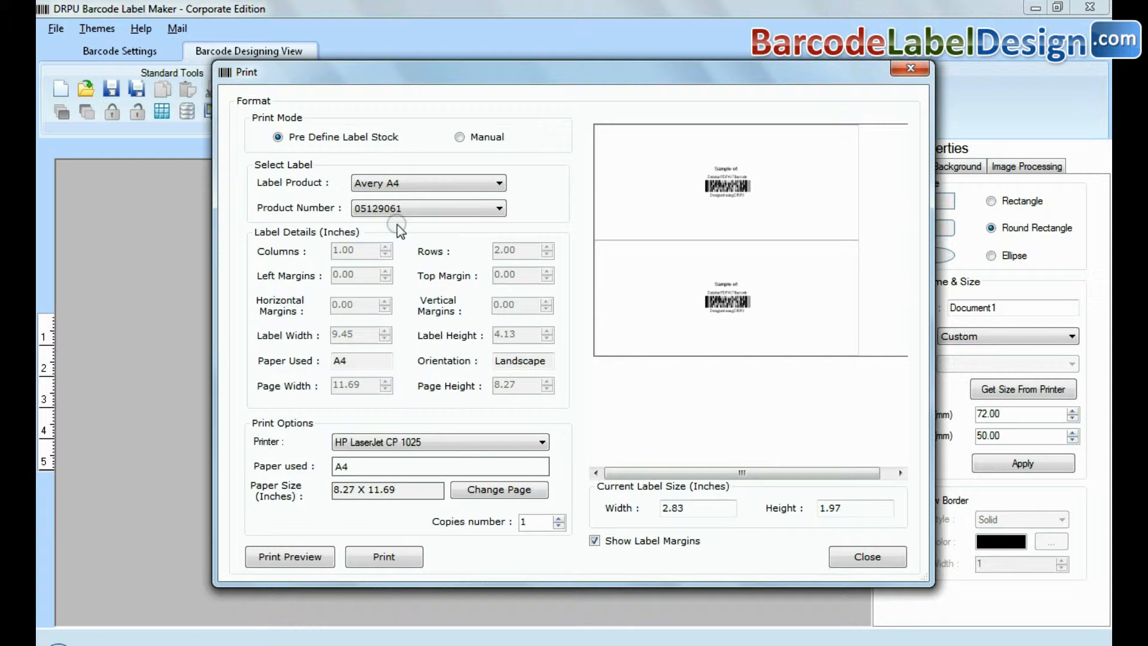
click(498, 208)
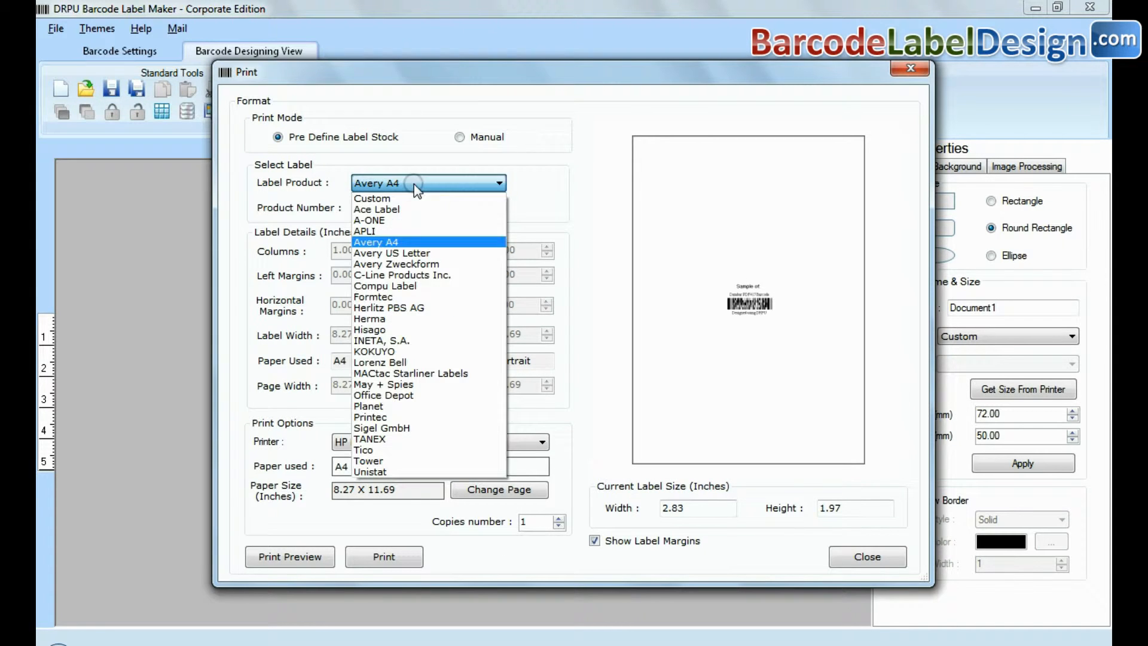
Step: Look through Formtec and Hisago label products and pick a product number
click(372, 297)
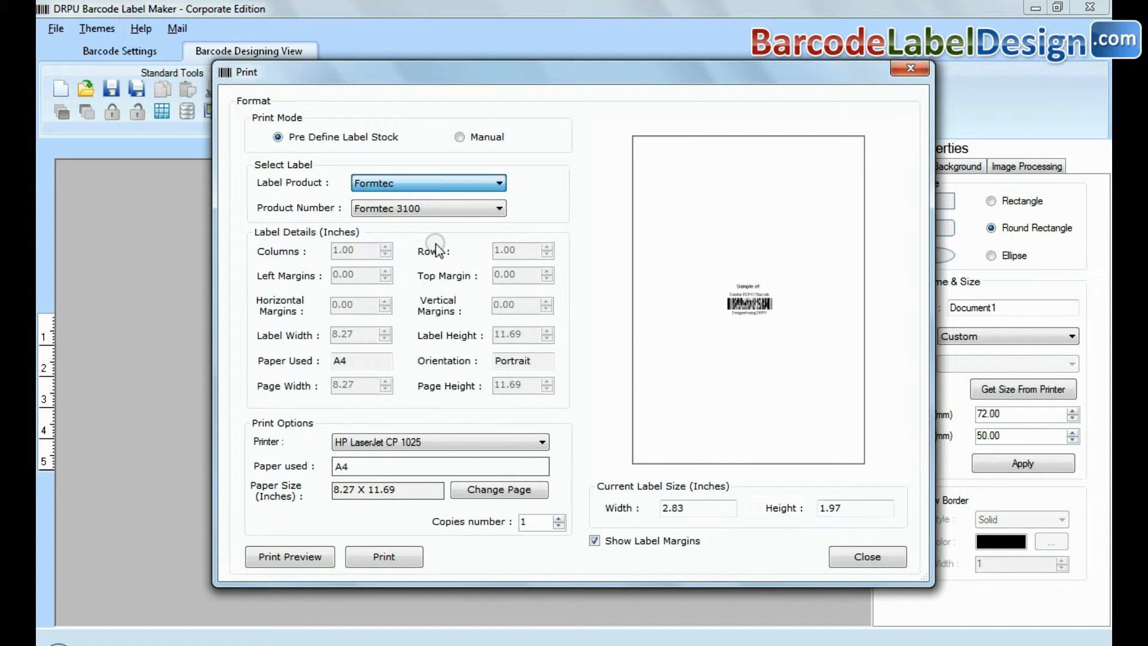
click(500, 208)
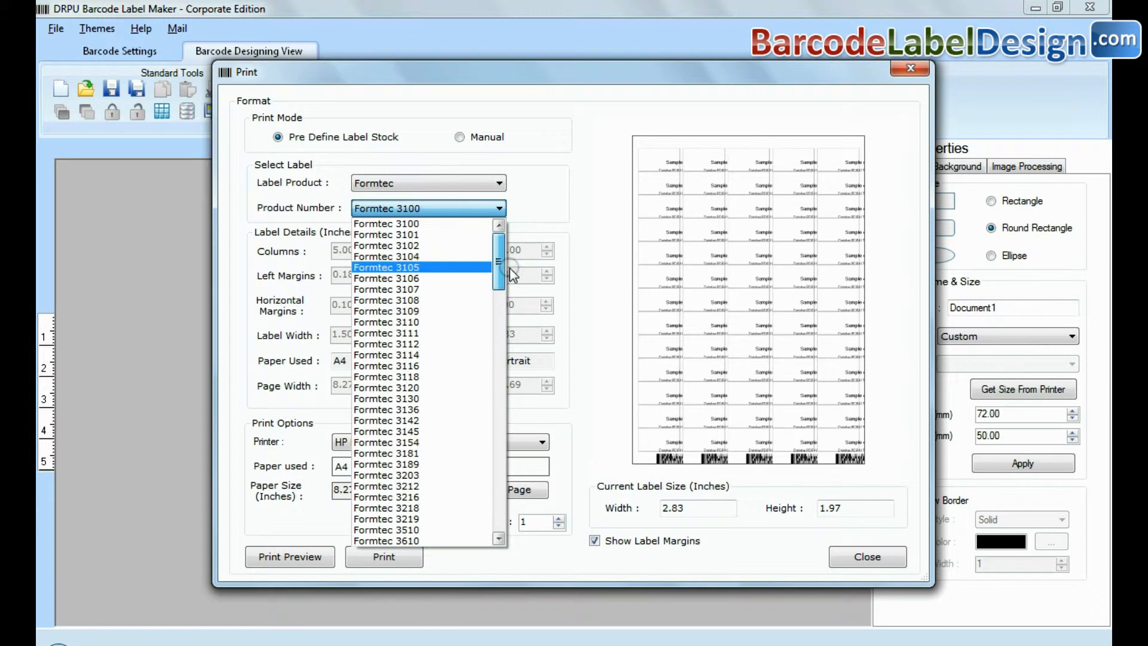
click(499, 183)
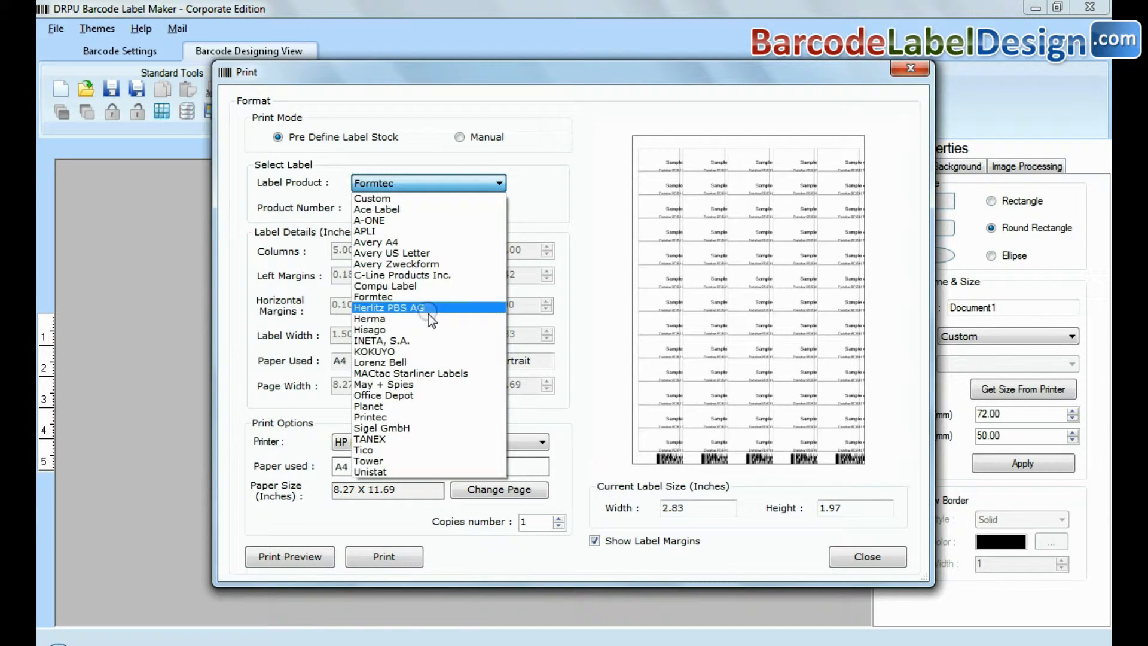
click(369, 330)
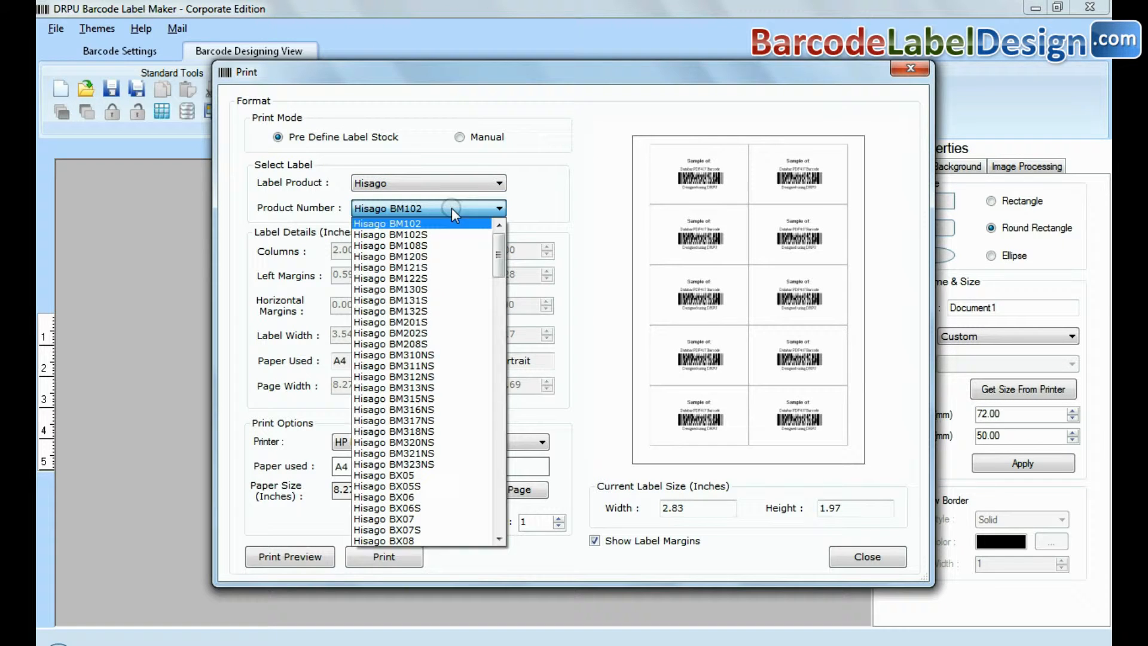
scroll(down, 3)
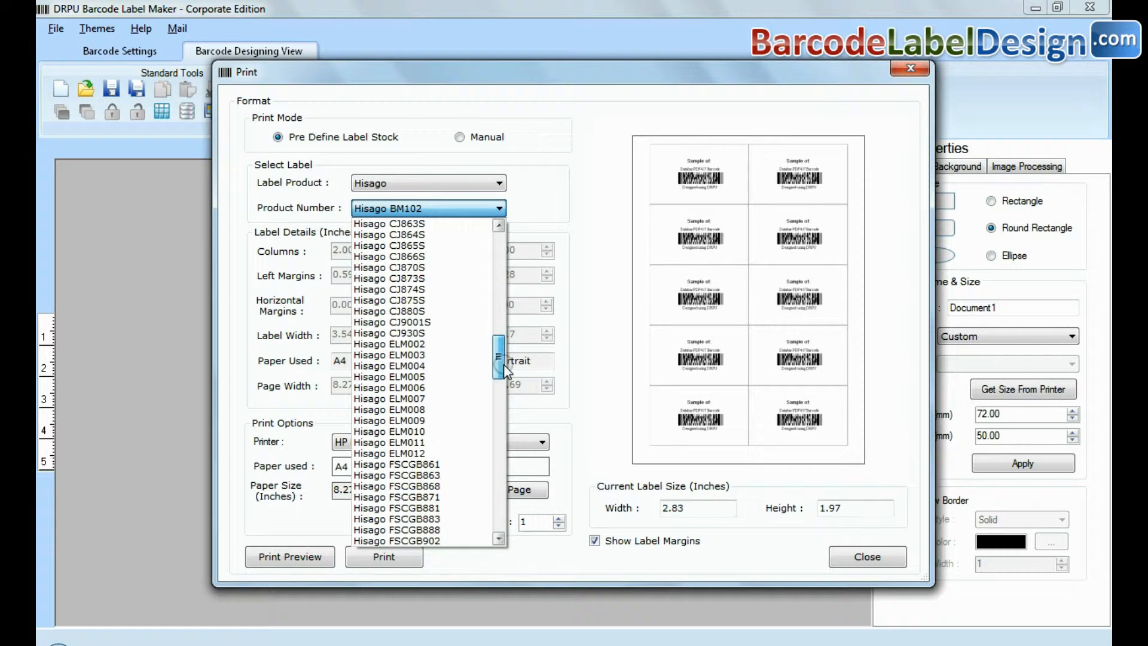
click(427, 208)
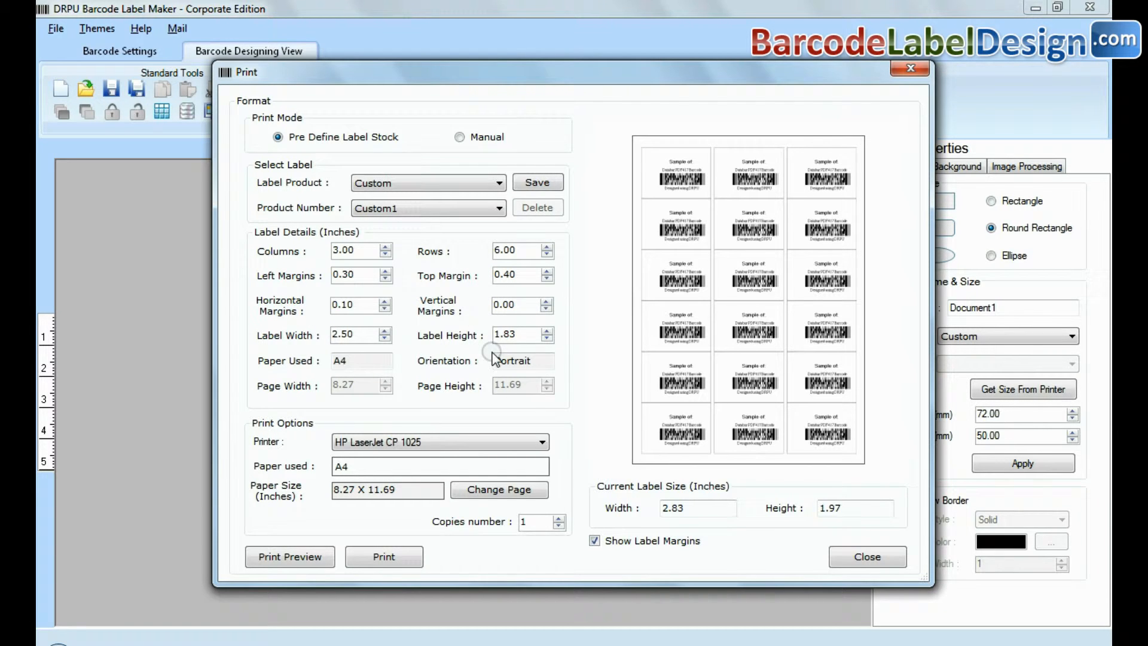
Step: Save the custom 3-by-6 layout as product number 'product new' and confirm
click(537, 182)
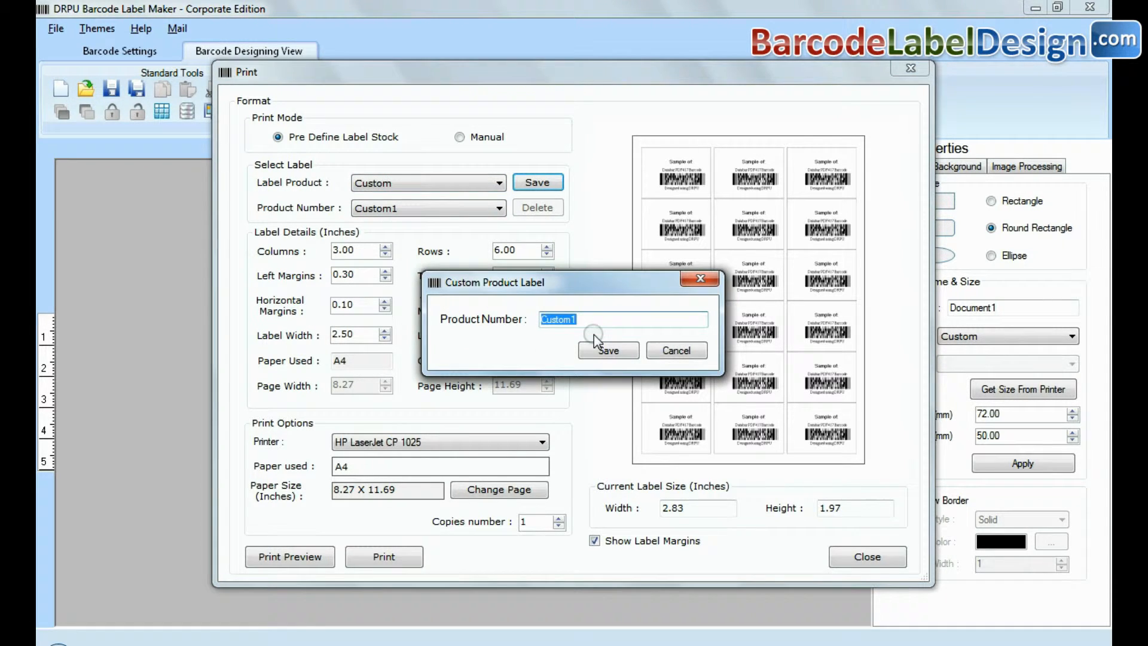
text(product n)
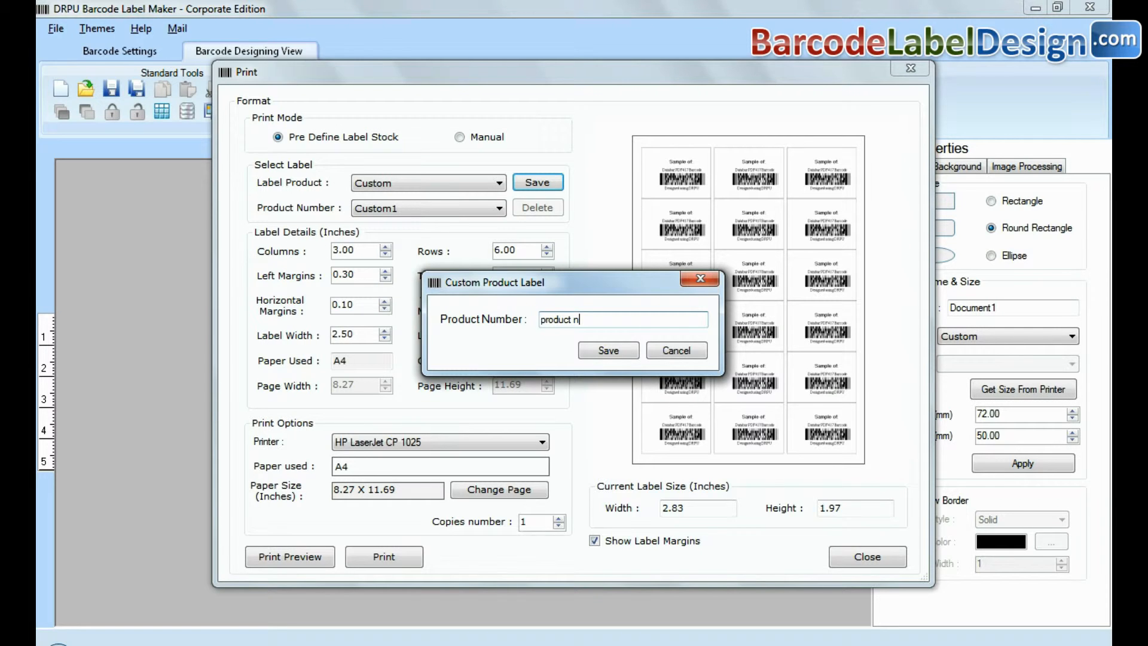
click(609, 350)
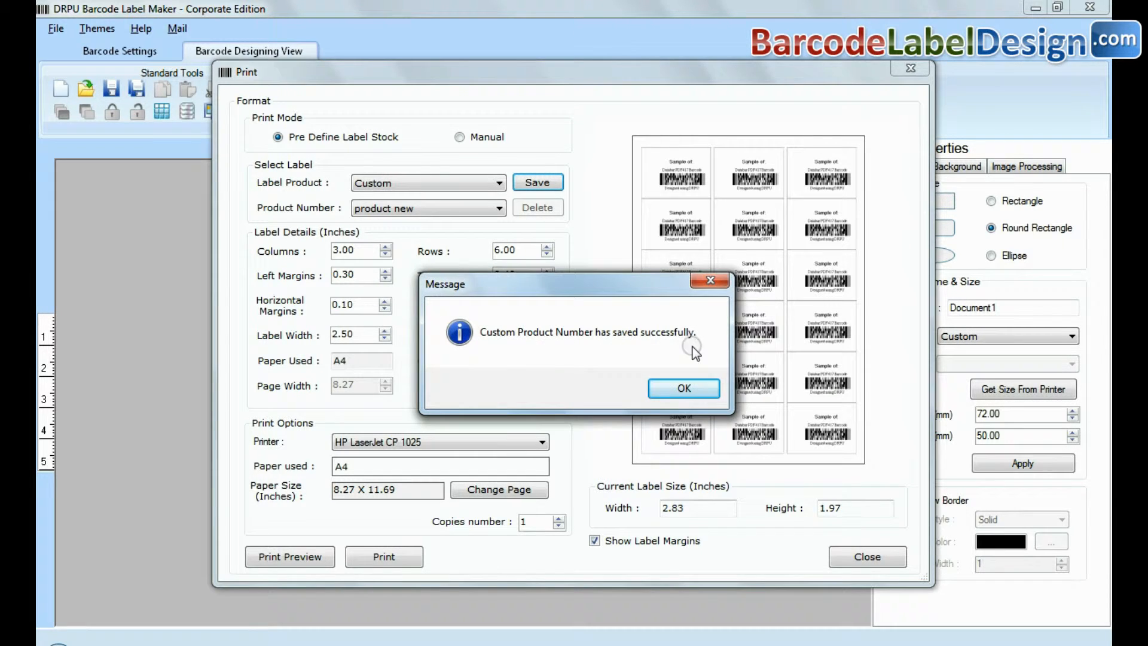
click(682, 388)
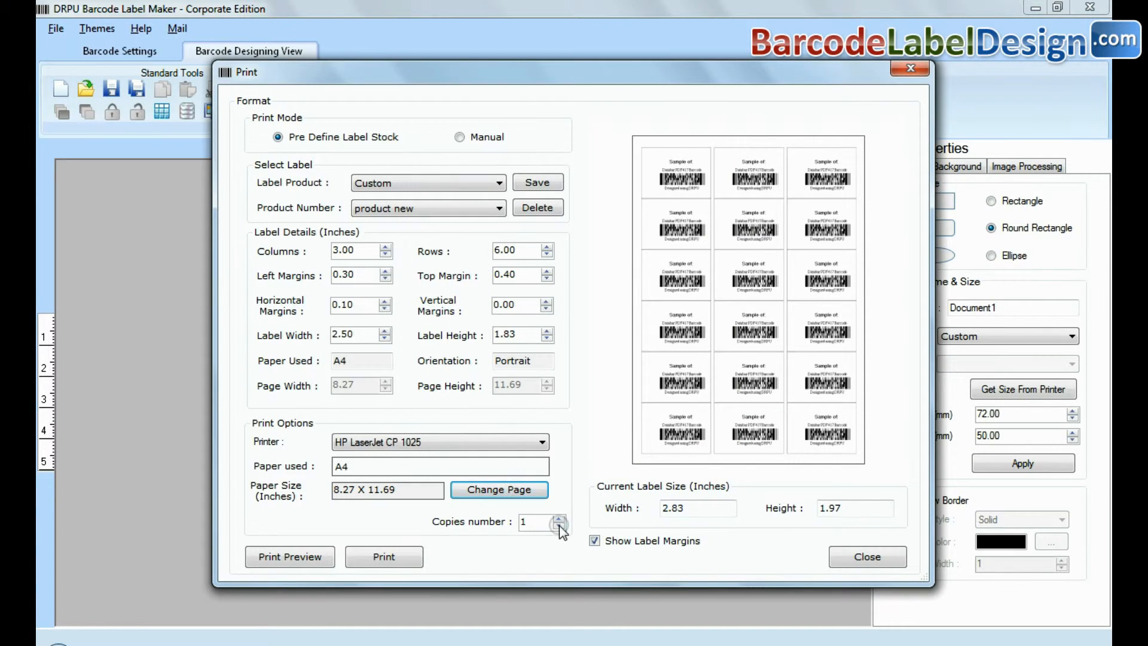
Step: Print two copies of the label sheet on the 'product new' custom stock
click(559, 518)
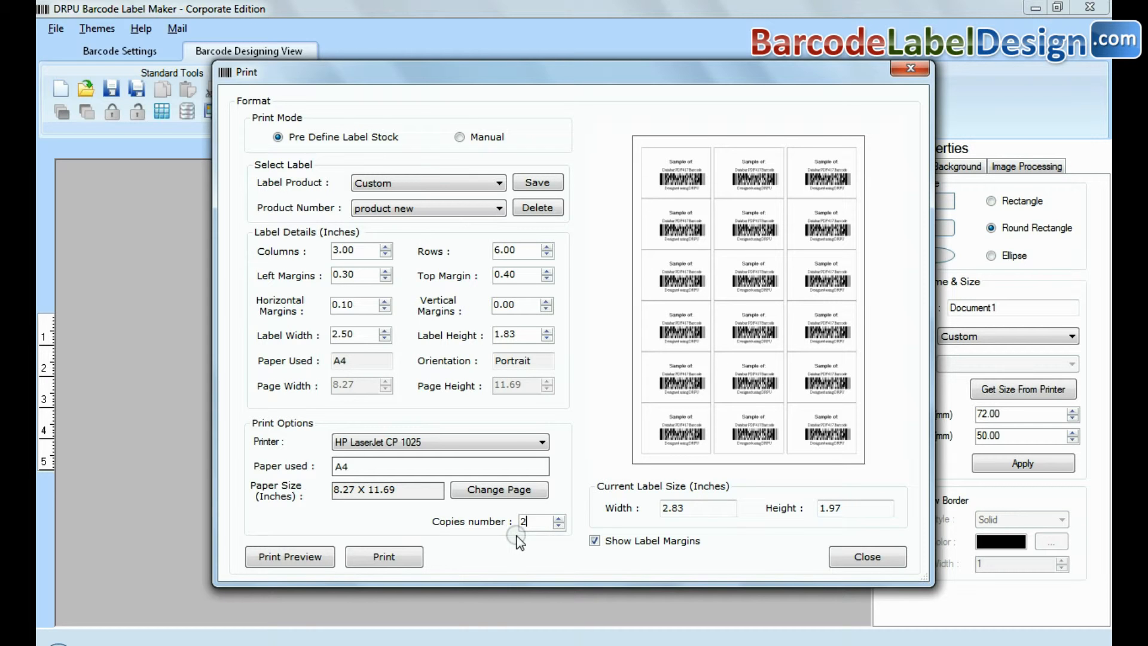
click(384, 557)
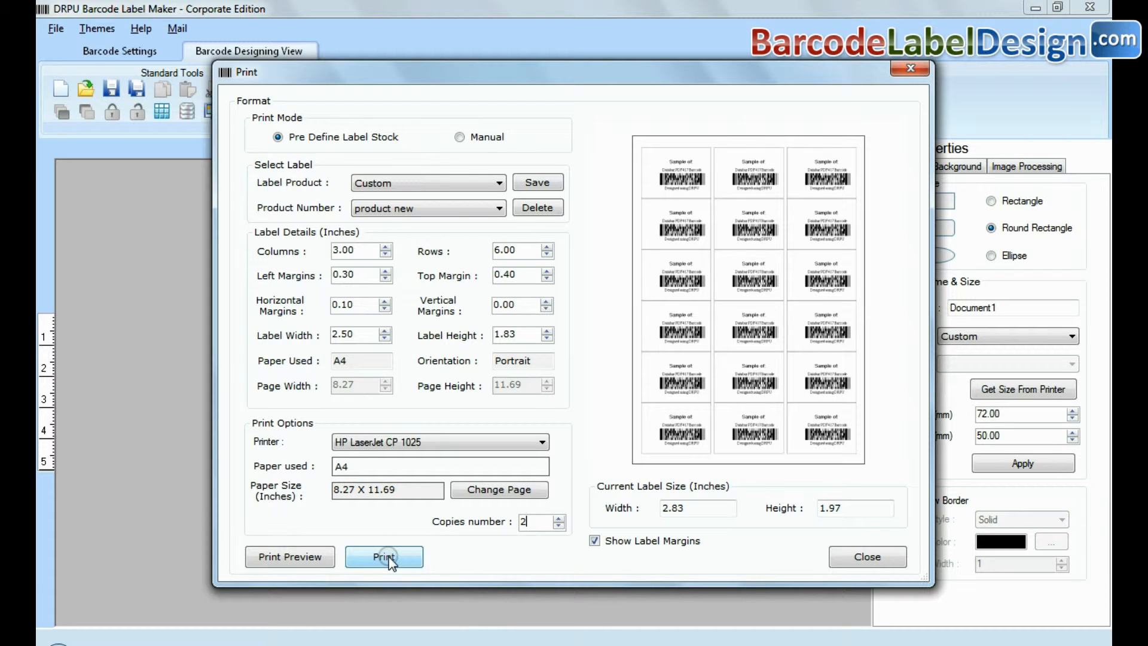
click(384, 557)
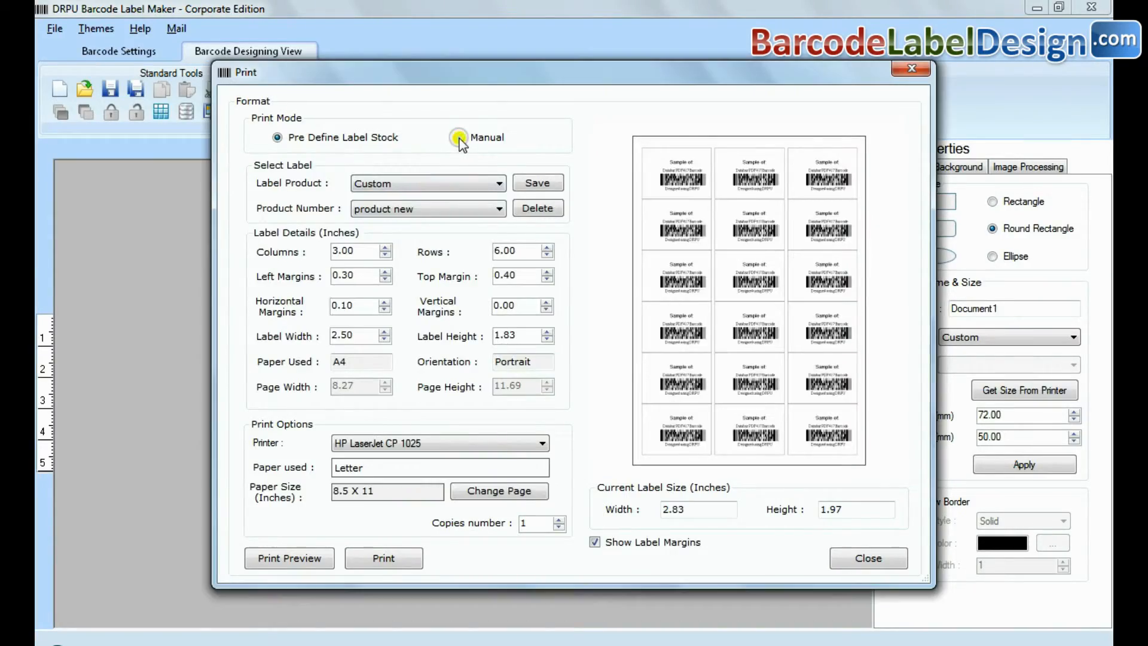
Step: Use manual print mode with the Zebra TLP2844 printer and 2 copies
click(459, 137)
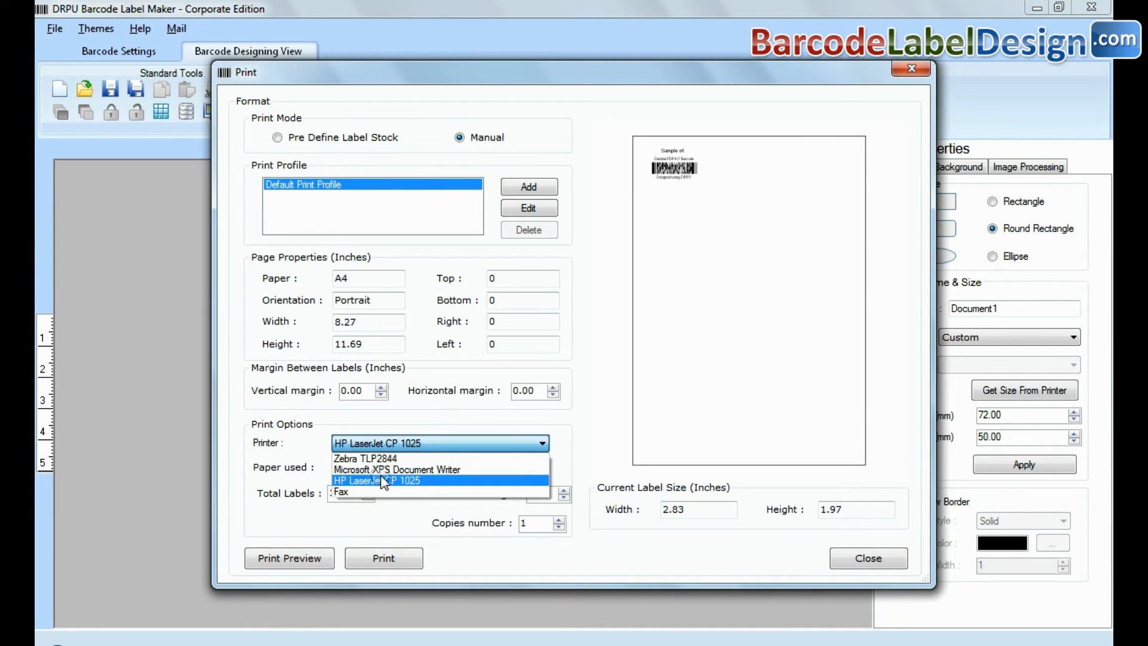
click(365, 459)
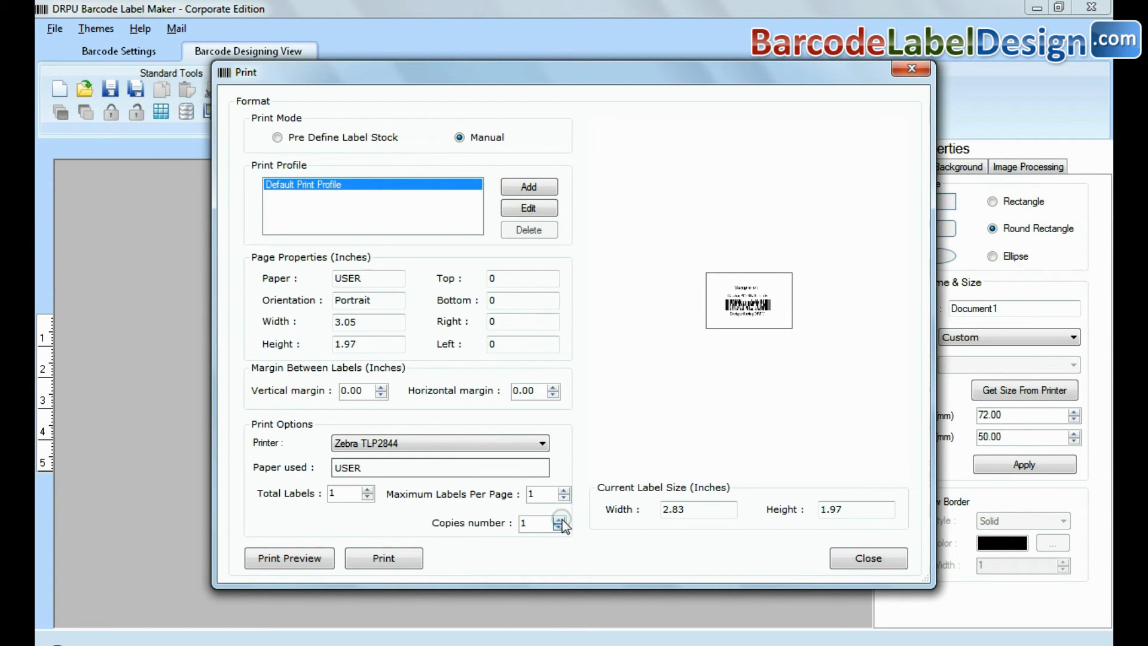
click(559, 519)
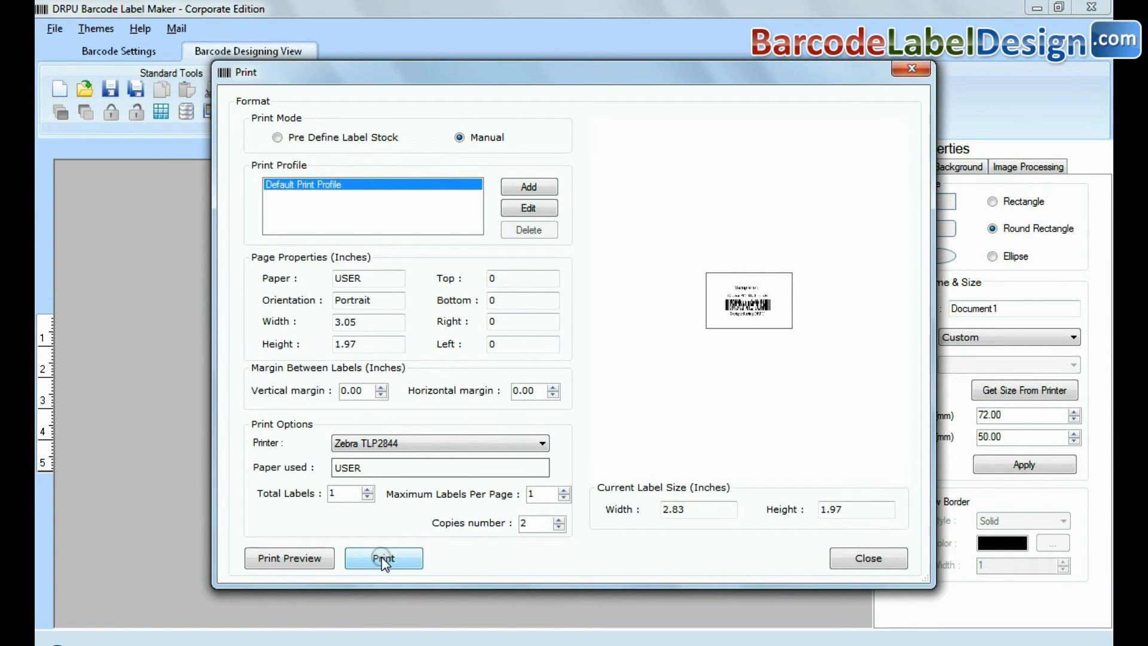